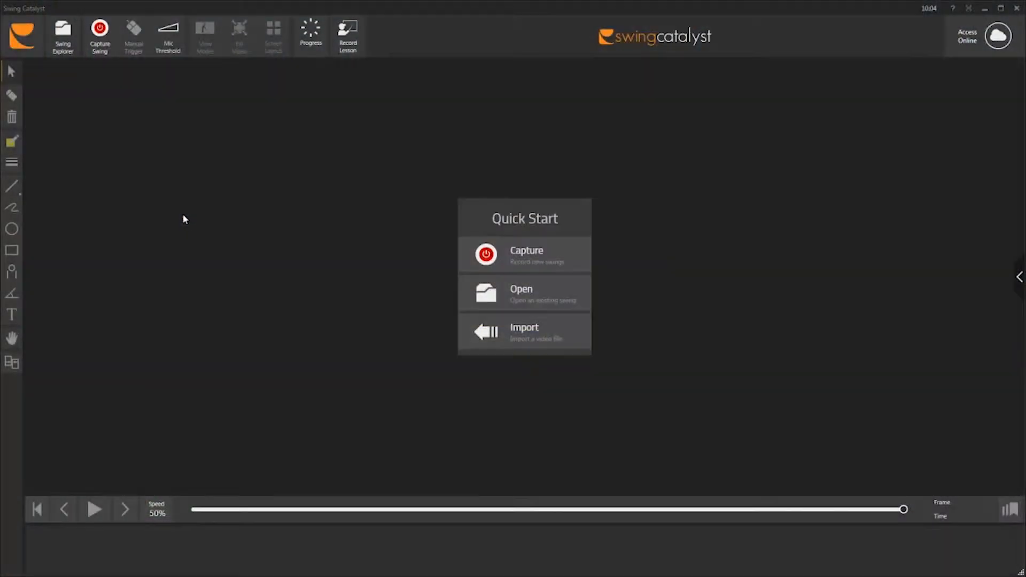
- Open Swing Explorer and start a swing import
click(61, 33)
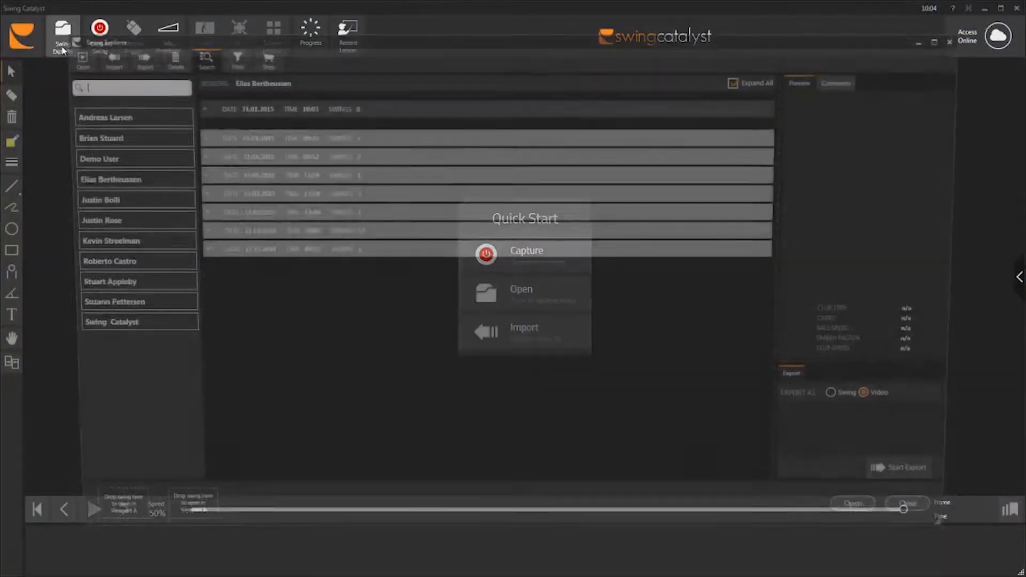
click(99, 59)
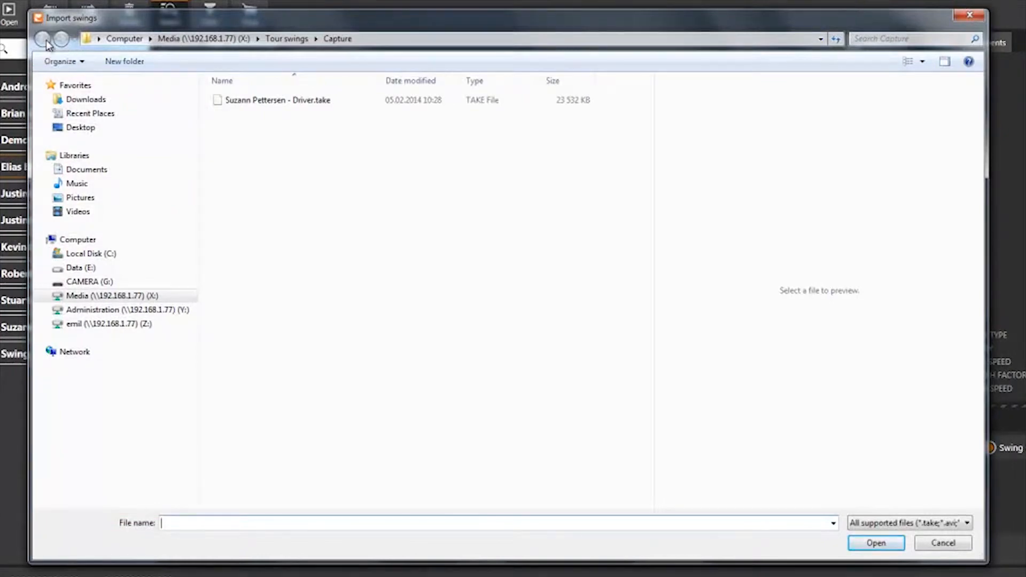
- Select the two .avi clips from the CAMERA (G:) Video folder for import
click(83, 282)
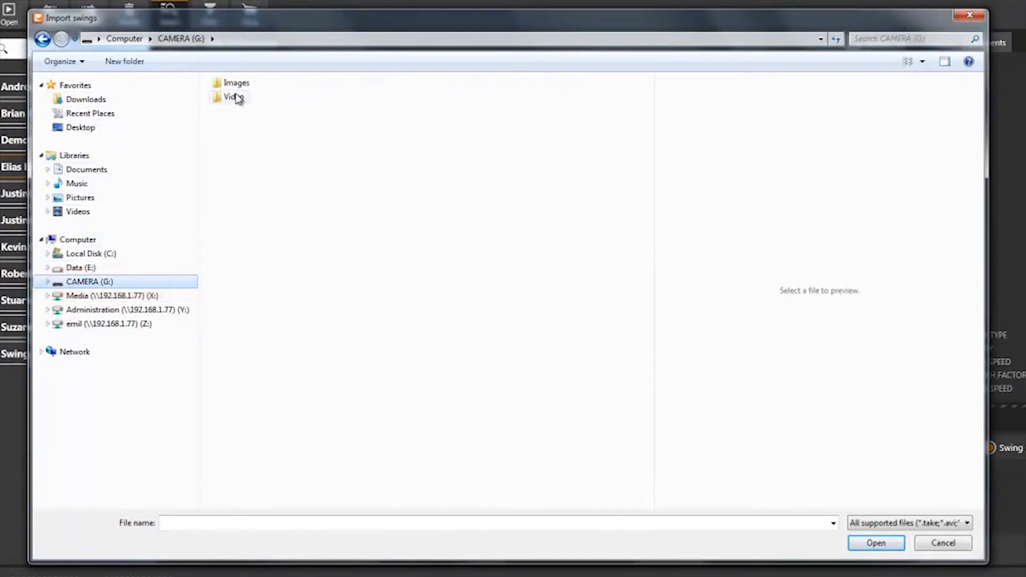
double_click(231, 96)
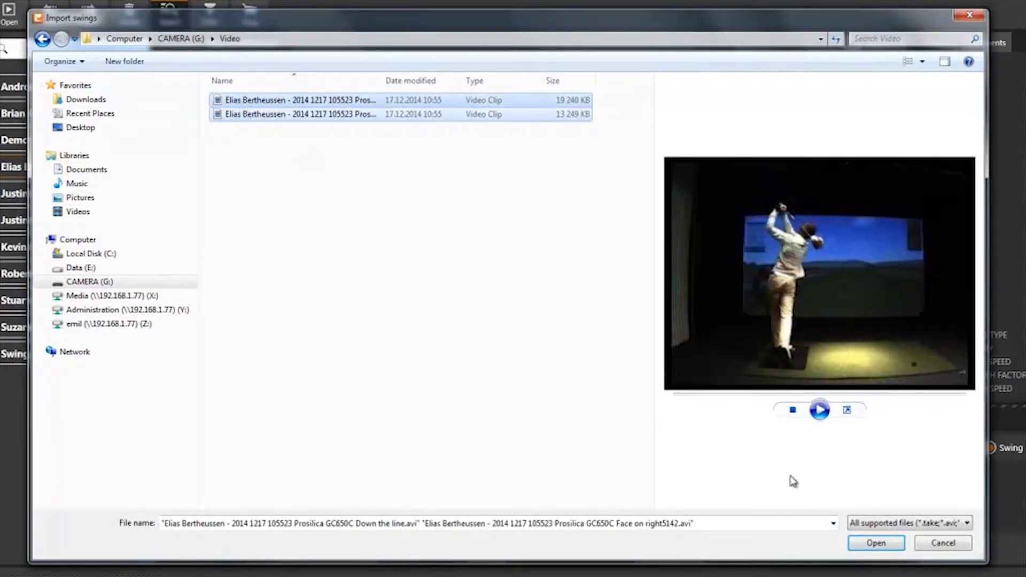
click(877, 543)
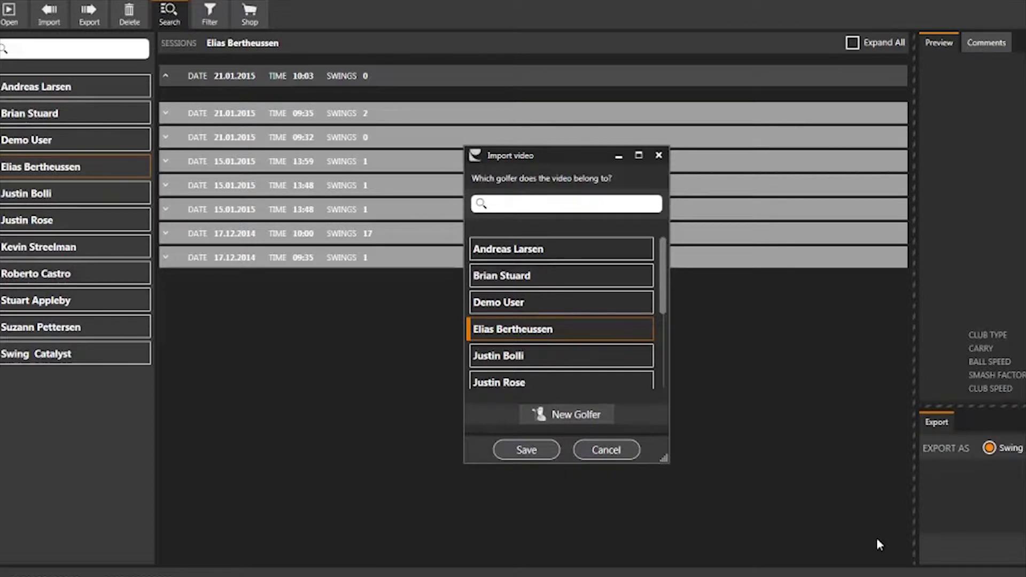
mouse_move(511, 457)
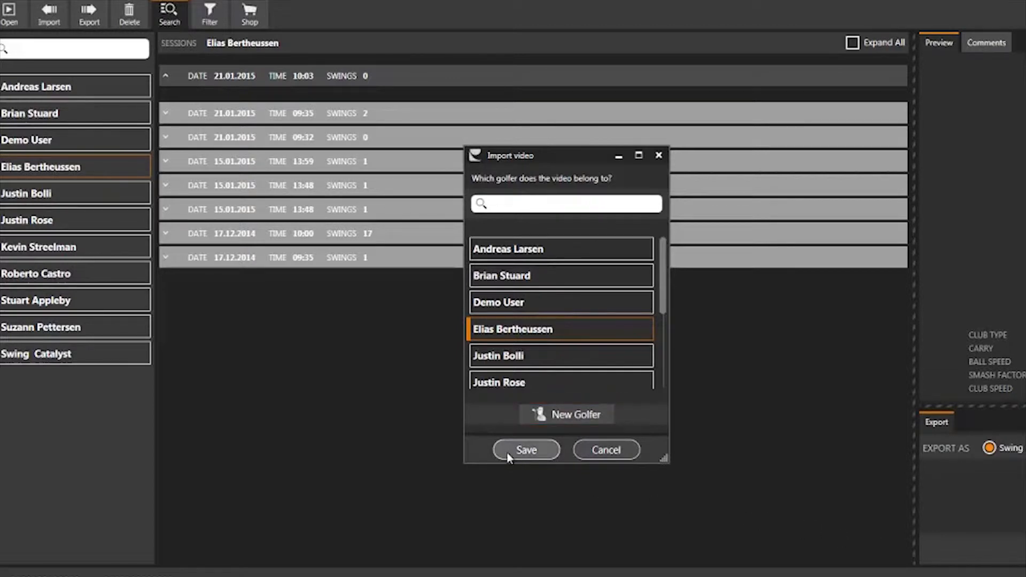
click(527, 449)
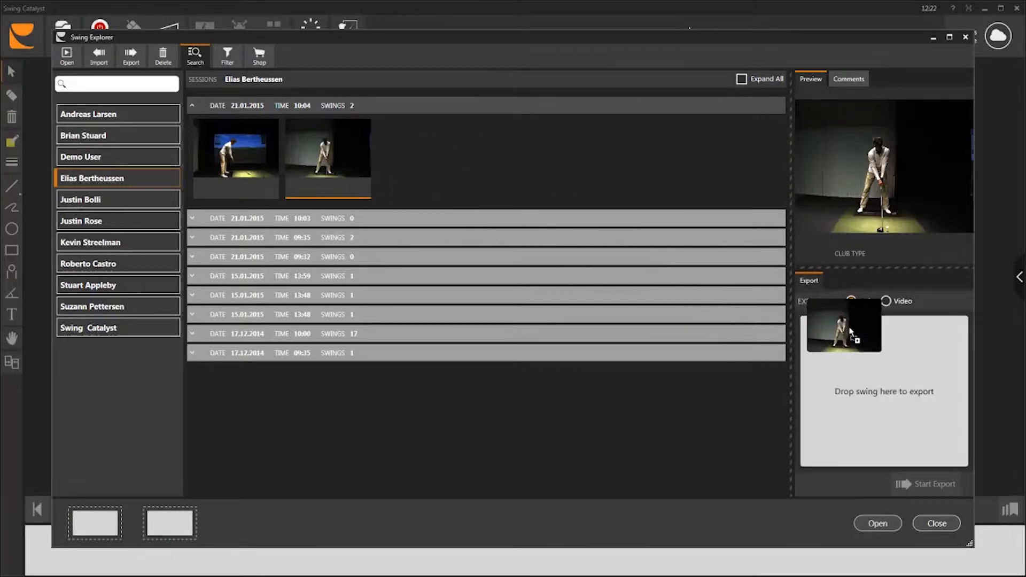
drag(844, 329, 545, 276)
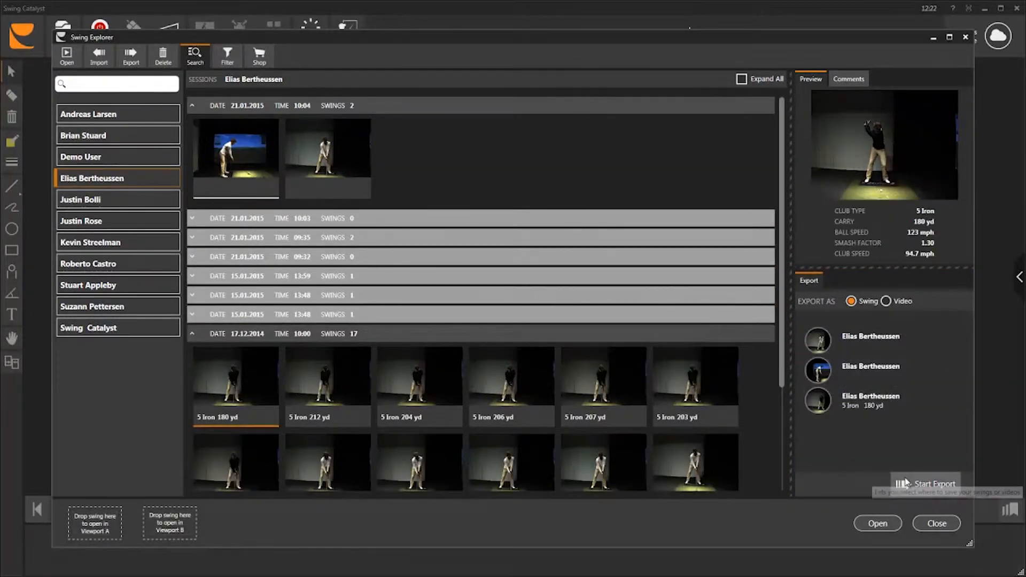
click(930, 483)
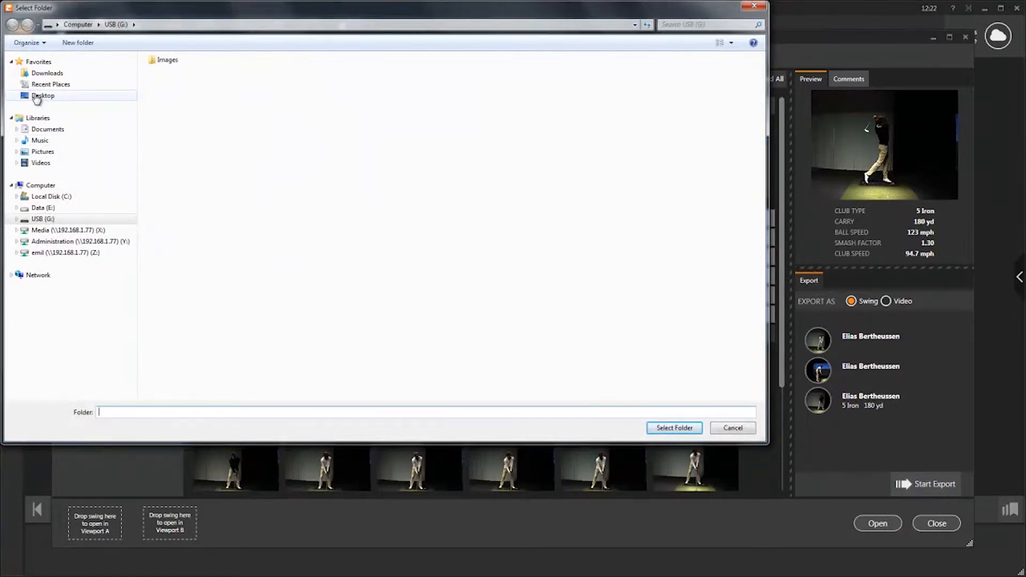
- Export the queued swings to the Desktop folder
click(42, 96)
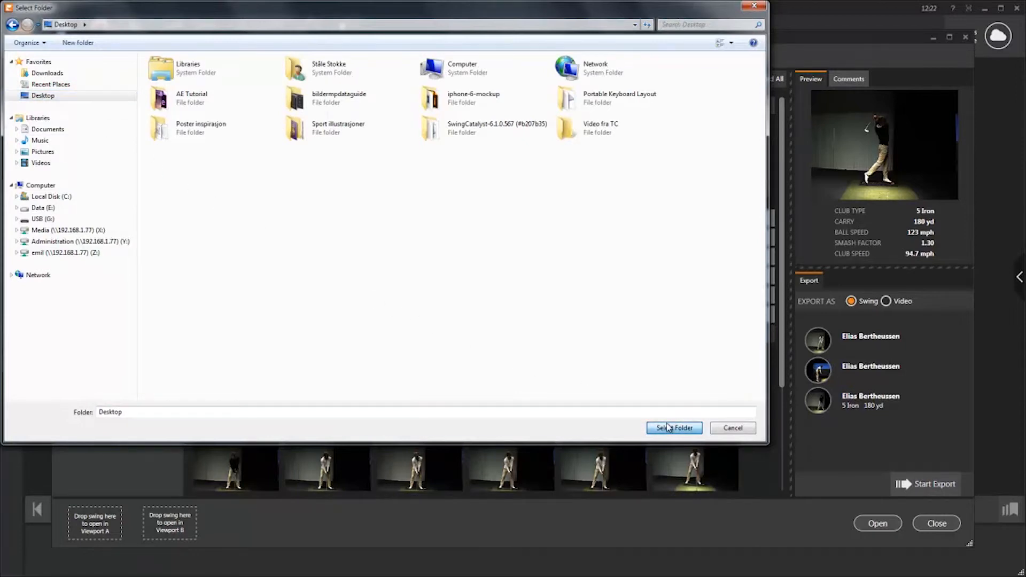
click(674, 428)
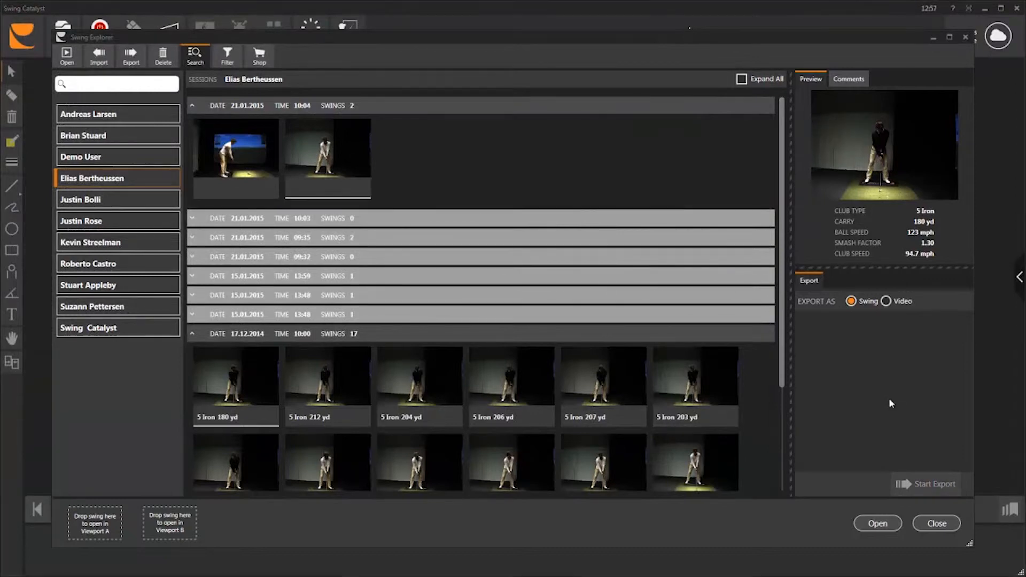
- Open Elias Bertheussen's 5 Iron swing in the main viewer
click(850, 301)
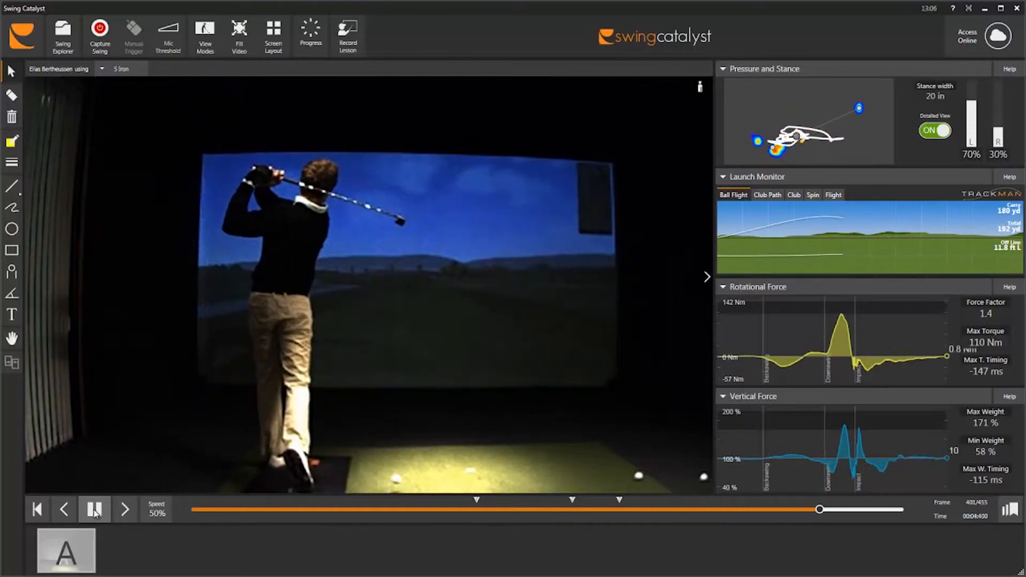
- Play the 5 Iron swing from its first frame at 50% speed
click(62, 29)
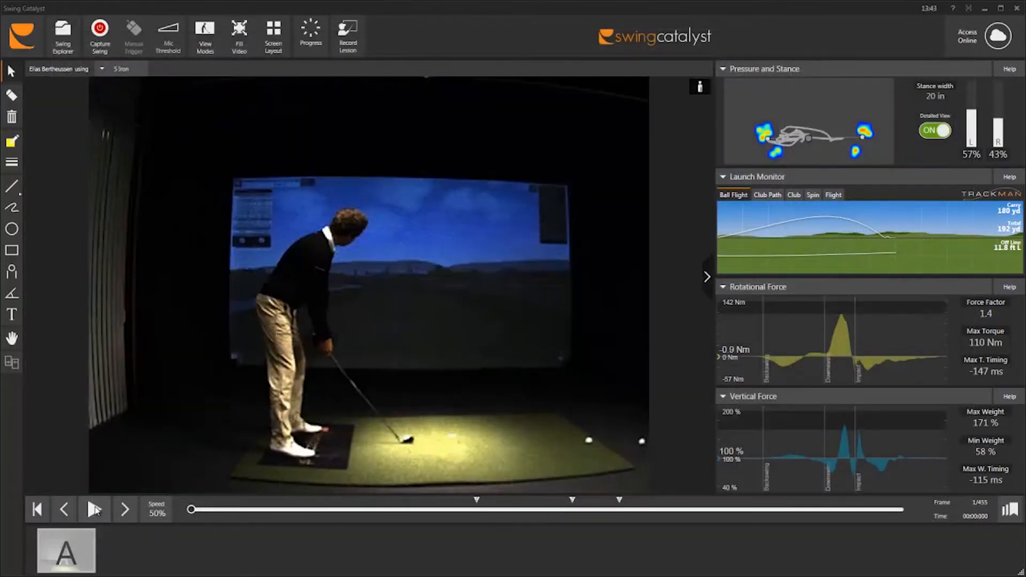
click(94, 510)
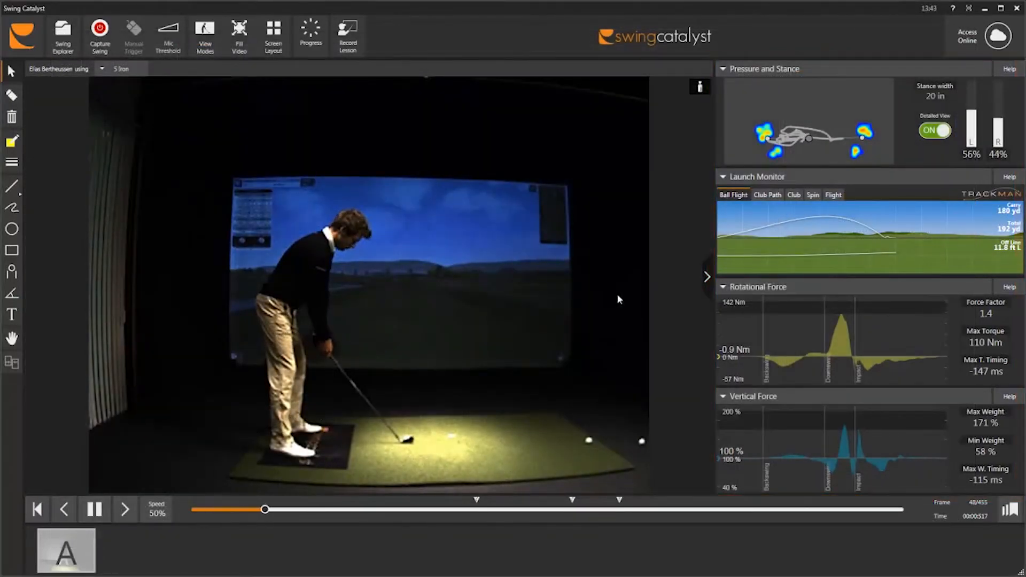